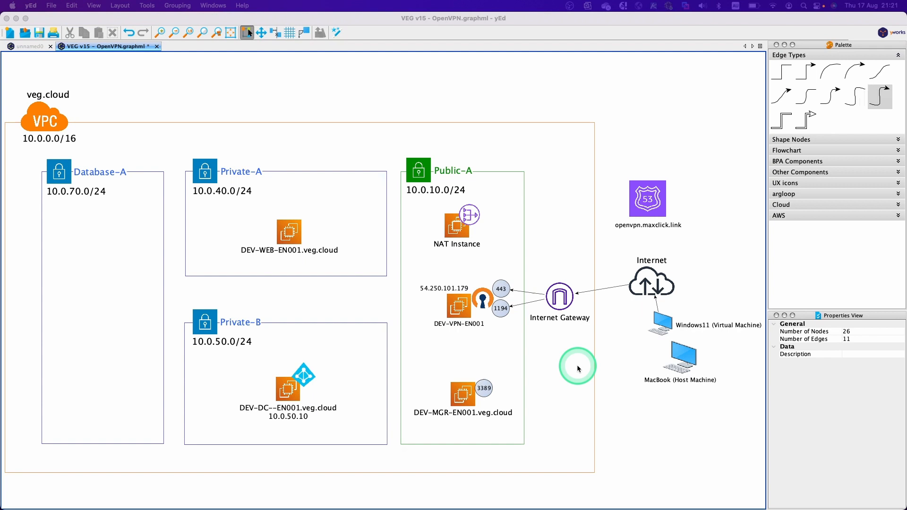
mouse_move(518, 319)
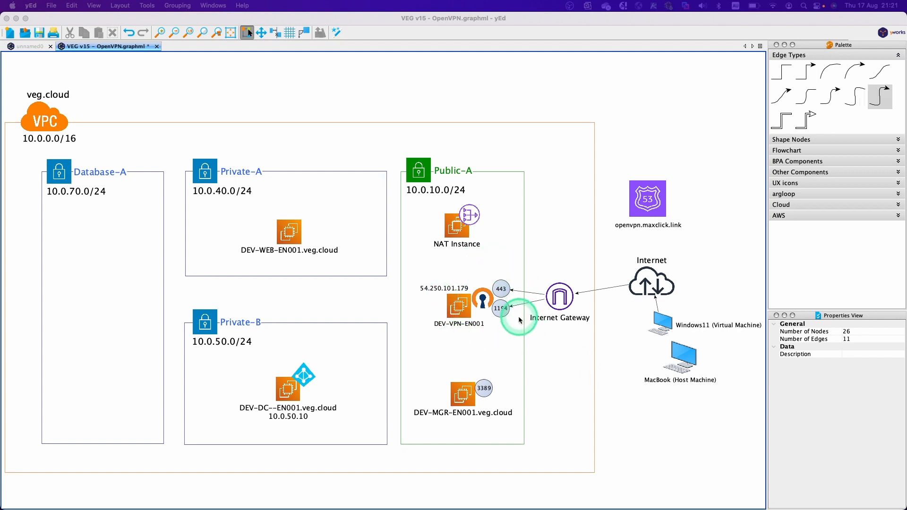
mouse_move(611, 344)
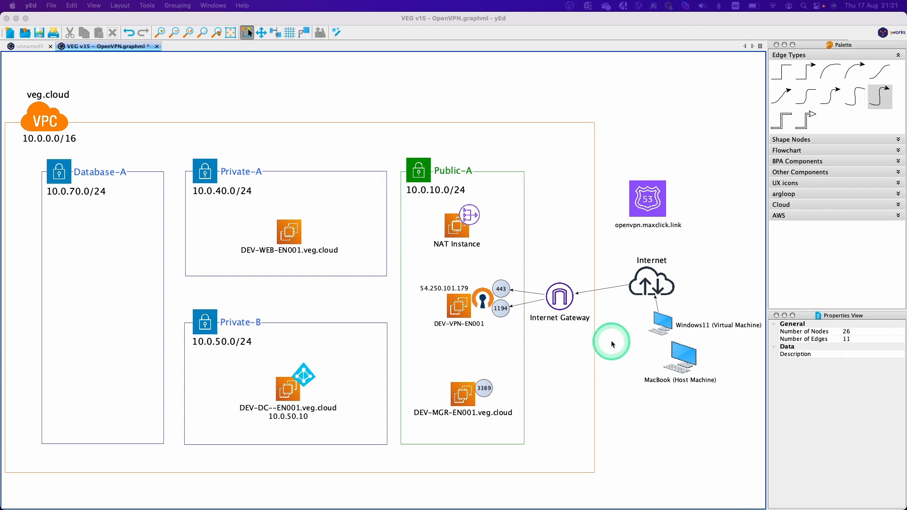
mouse_move(652, 337)
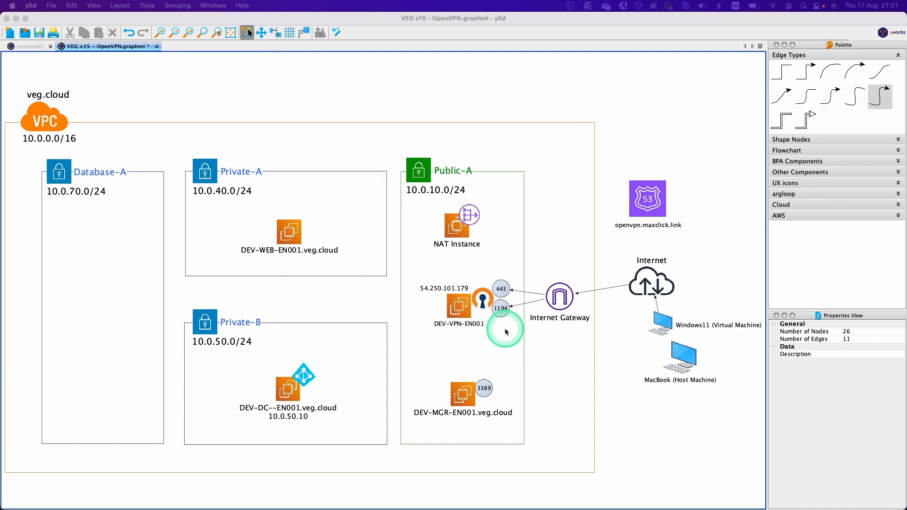
mouse_move(658, 342)
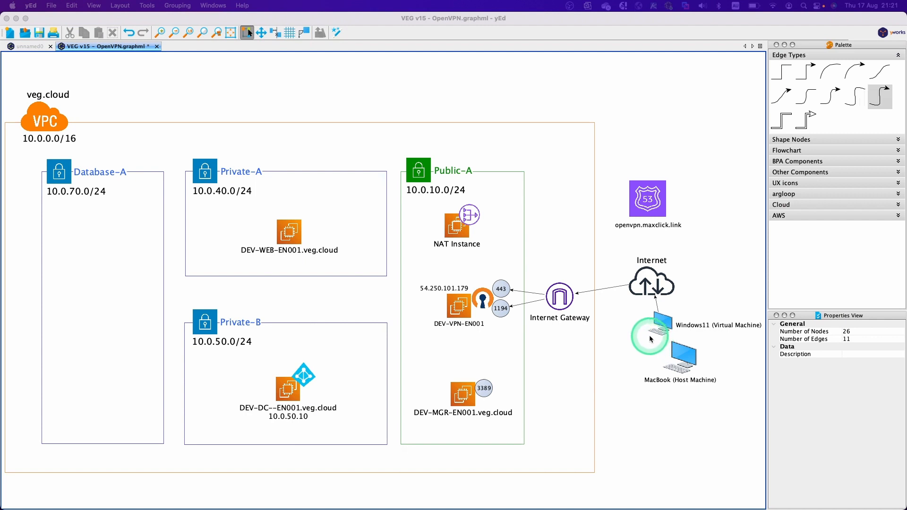
mouse_move(327, 369)
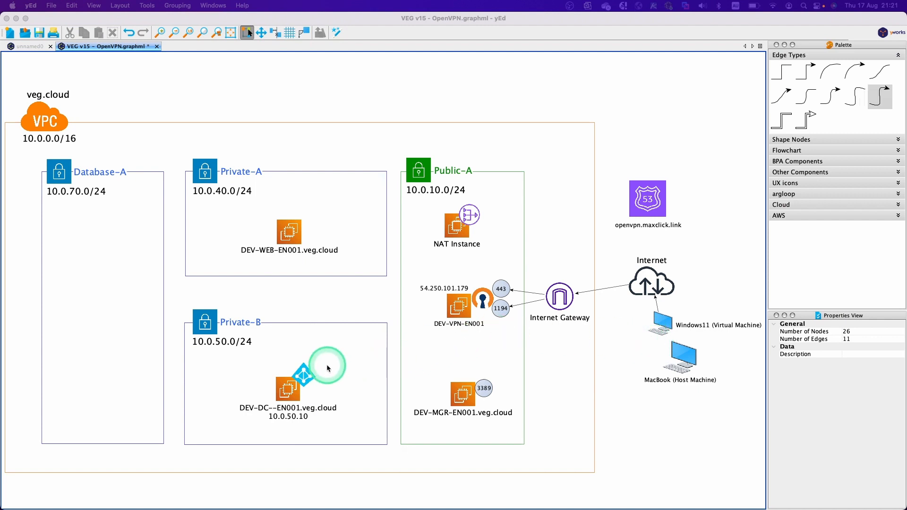
mouse_move(325, 397)
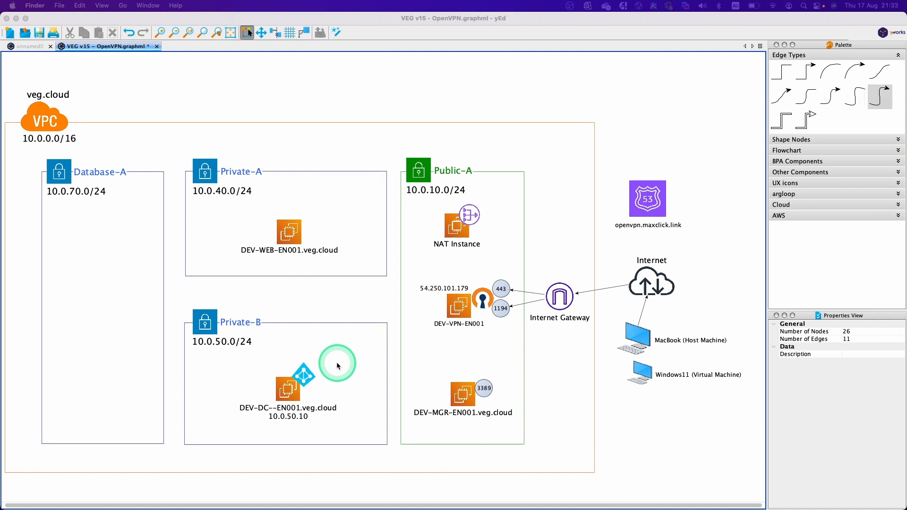
mouse_move(425, 318)
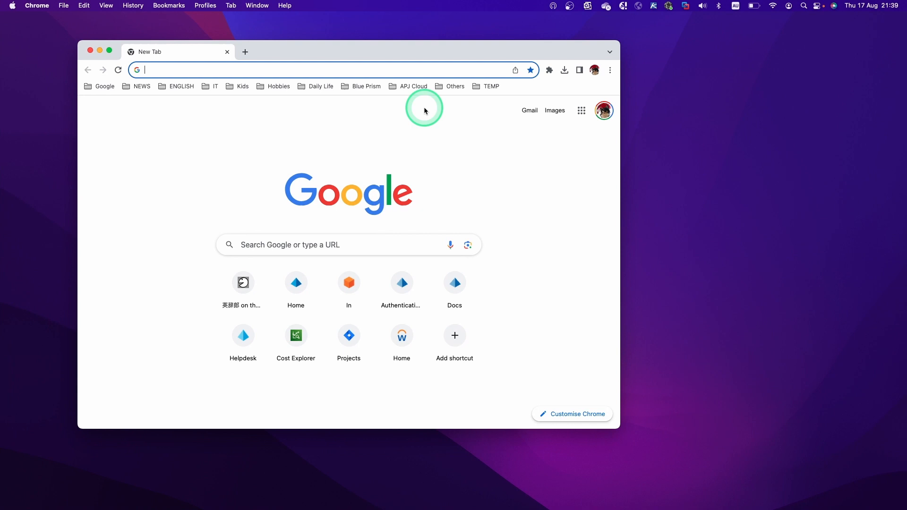
mouse_move(324, 71)
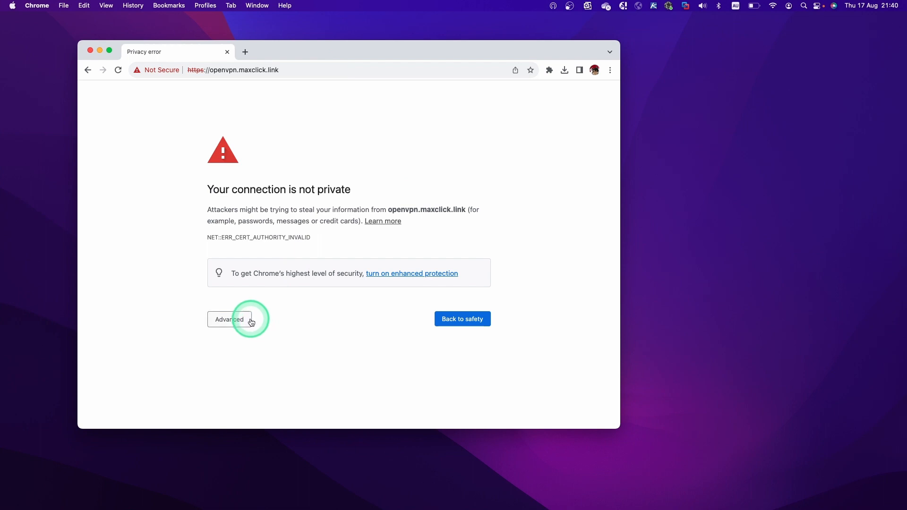
Step: Proceed past Chrome's unsafe-certificate warning to the openvpn.maxclick.link login page
left_click(229, 319)
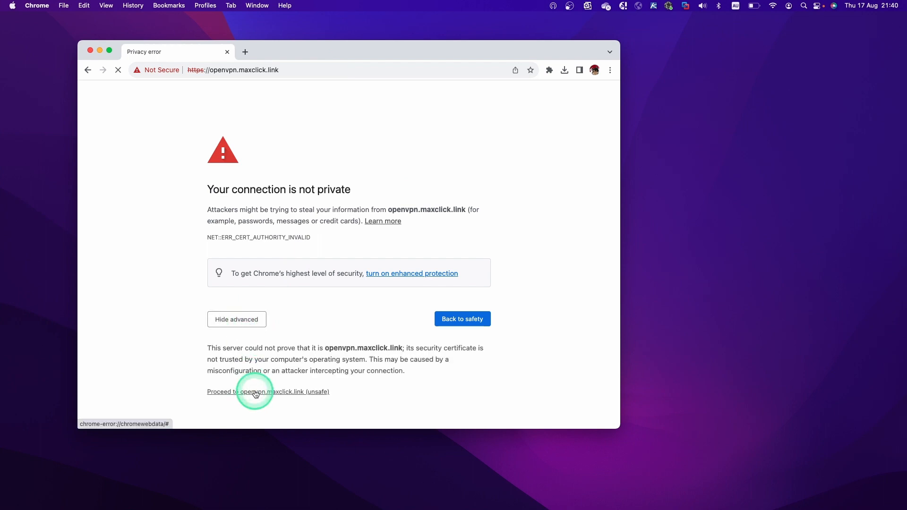
left_click(267, 392)
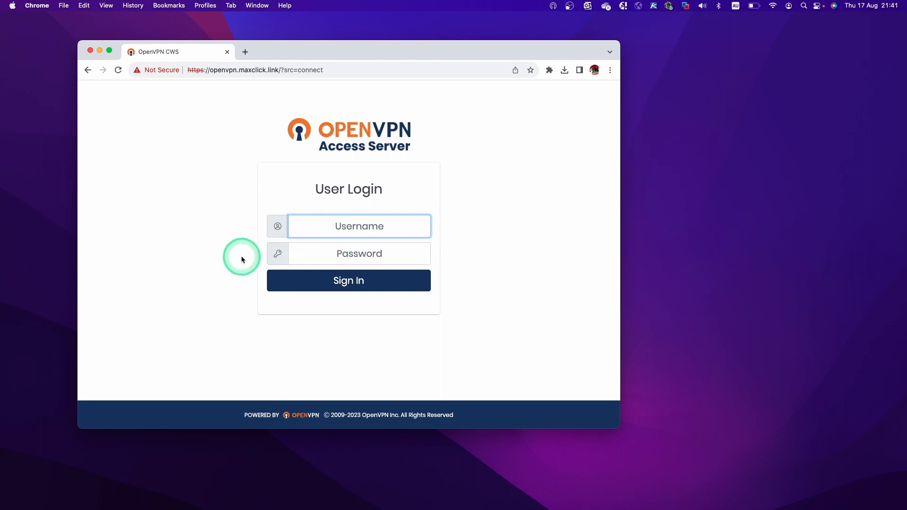
type("NOB")
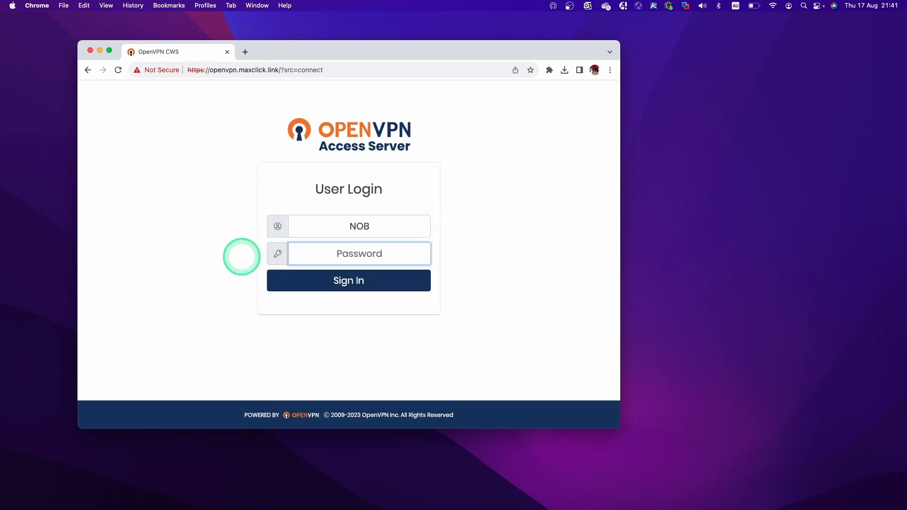
left_click(348, 280)
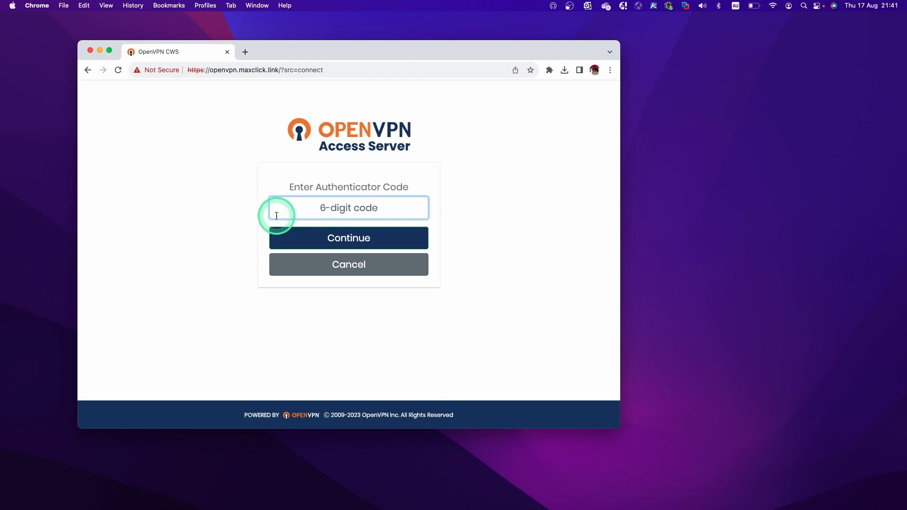
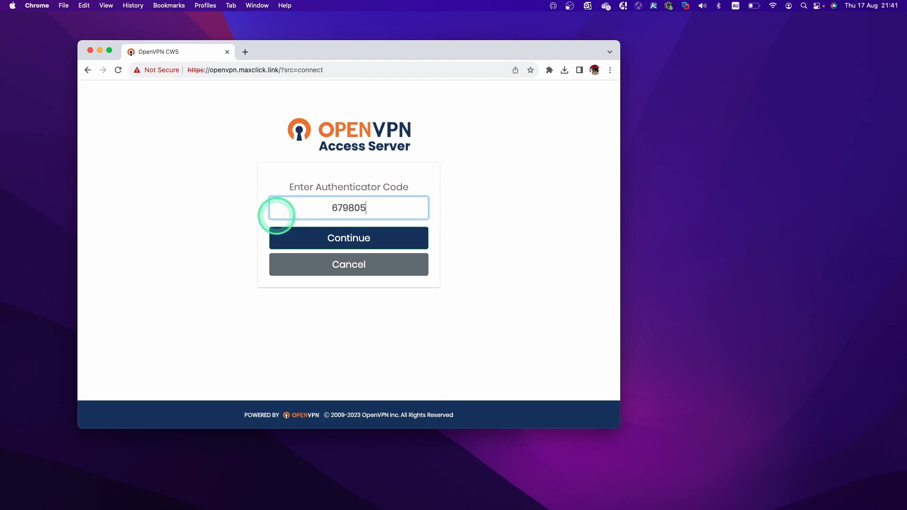
left_click(349, 237)
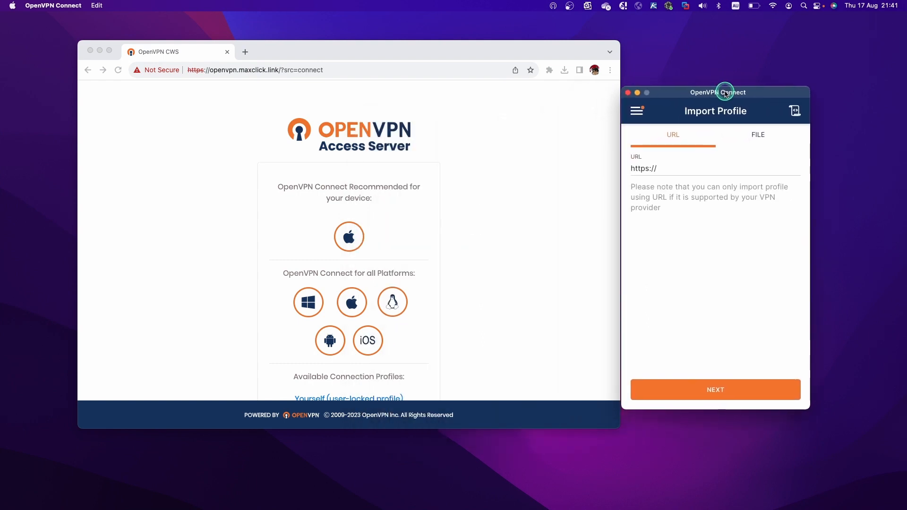
Step: Download the user-locked connection profile and open the .ovpn file from Chrome's downloads
scroll("down", 3)
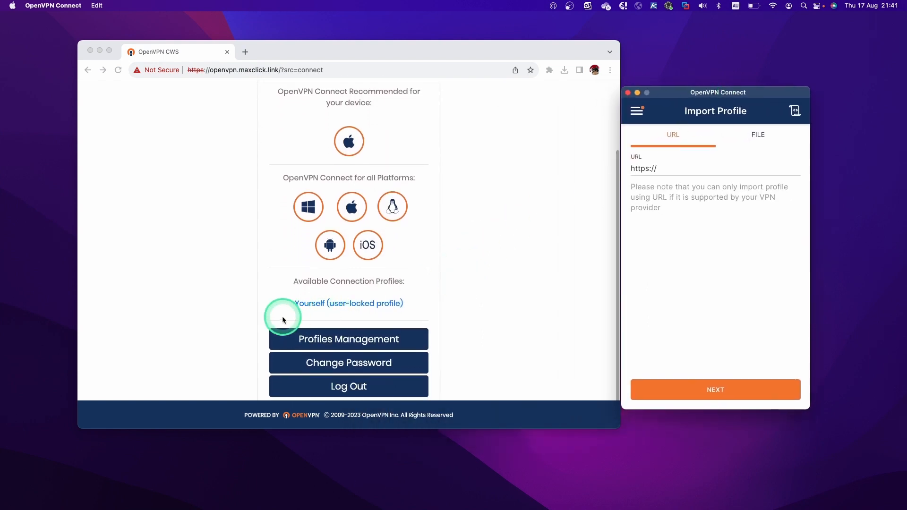
mouse_move(312, 304)
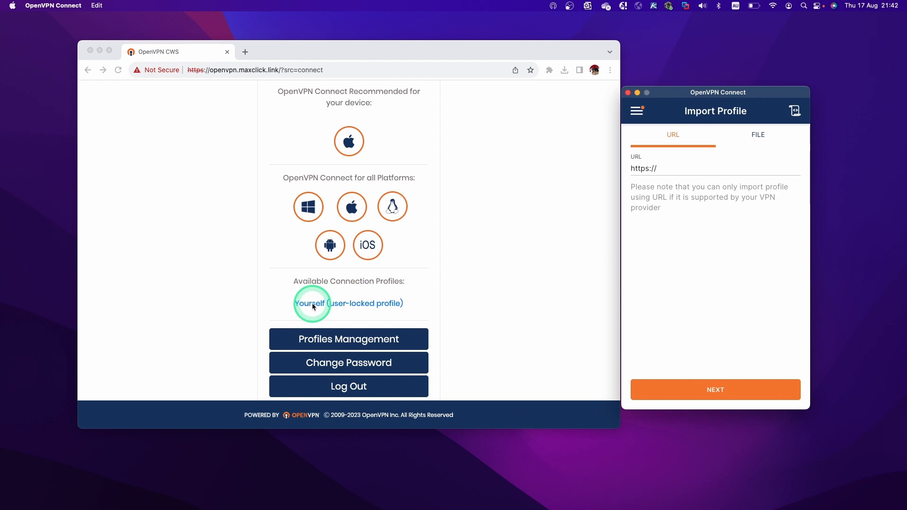
left_click(349, 304)
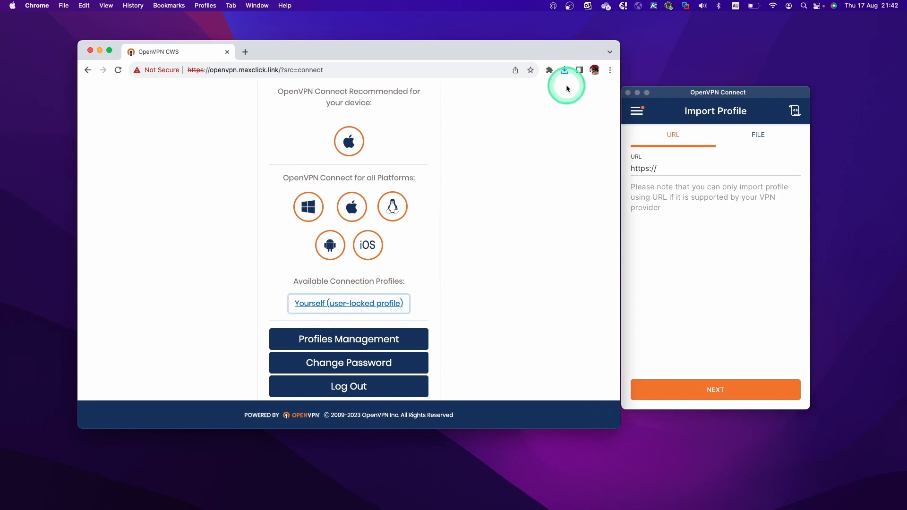
left_click(563, 70)
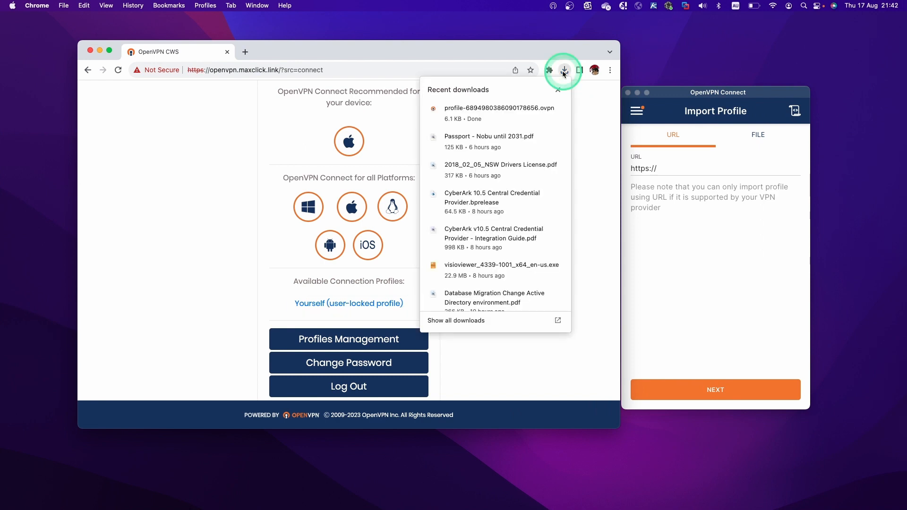
left_click(498, 112)
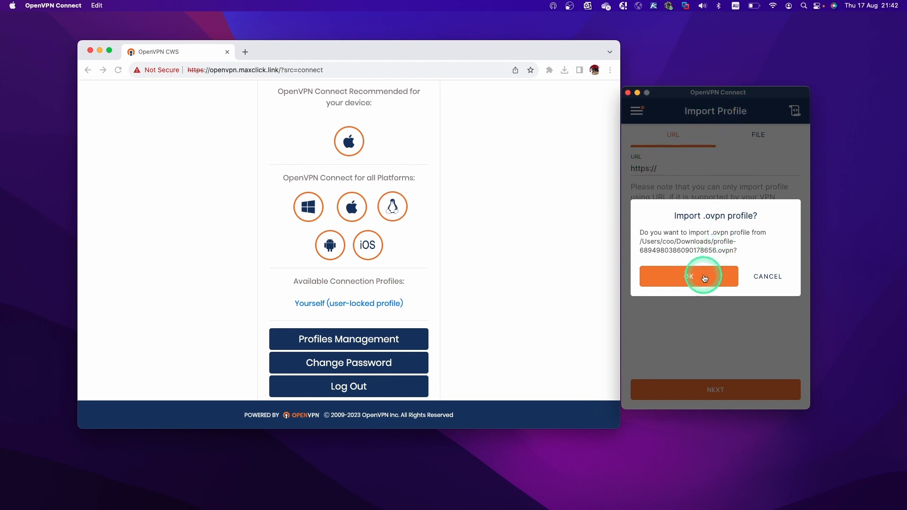
left_click(688, 276)
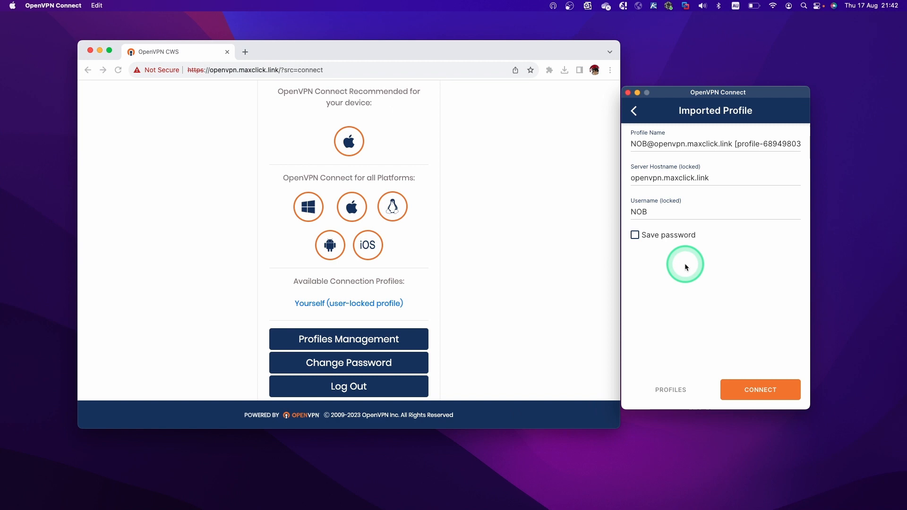
left_click(634, 235)
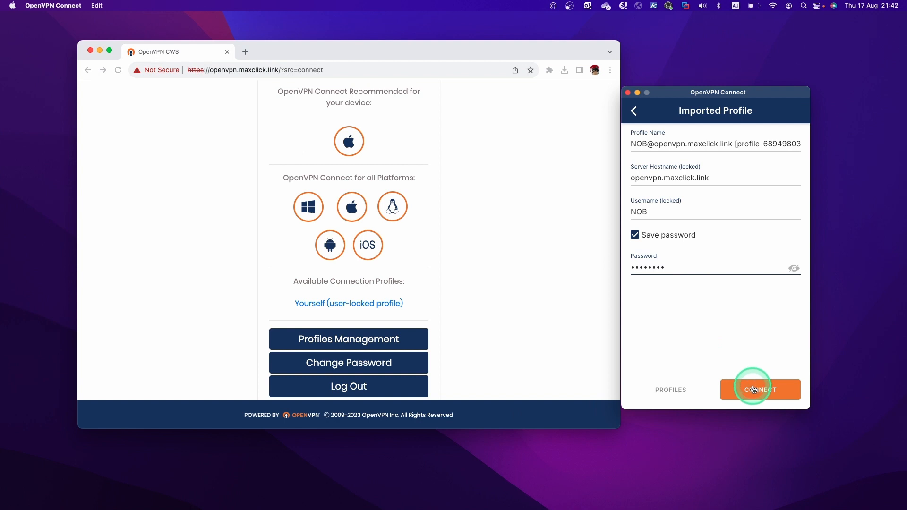
left_click(760, 389)
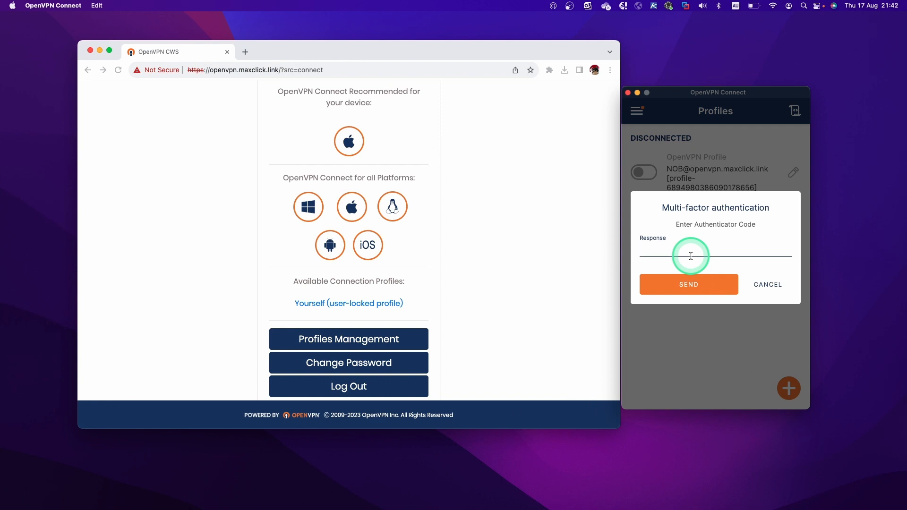
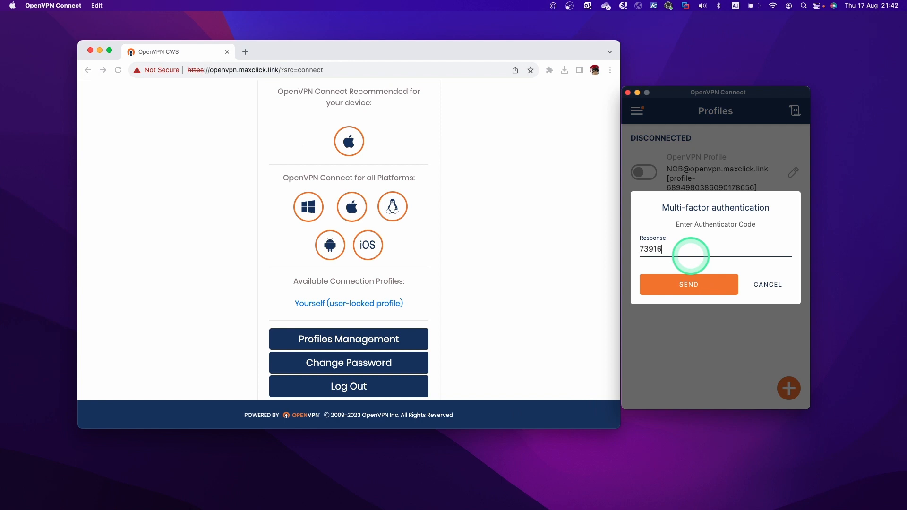
left_click(687, 284)
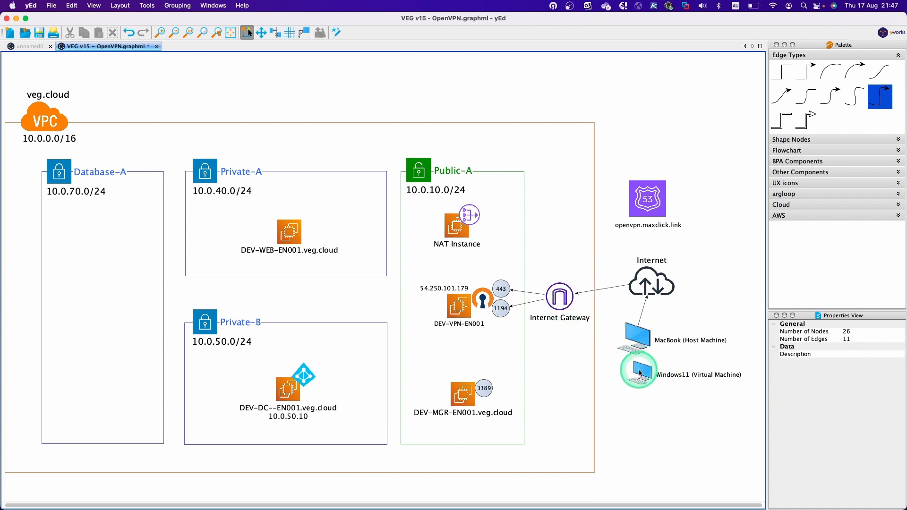
mouse_move(599, 379)
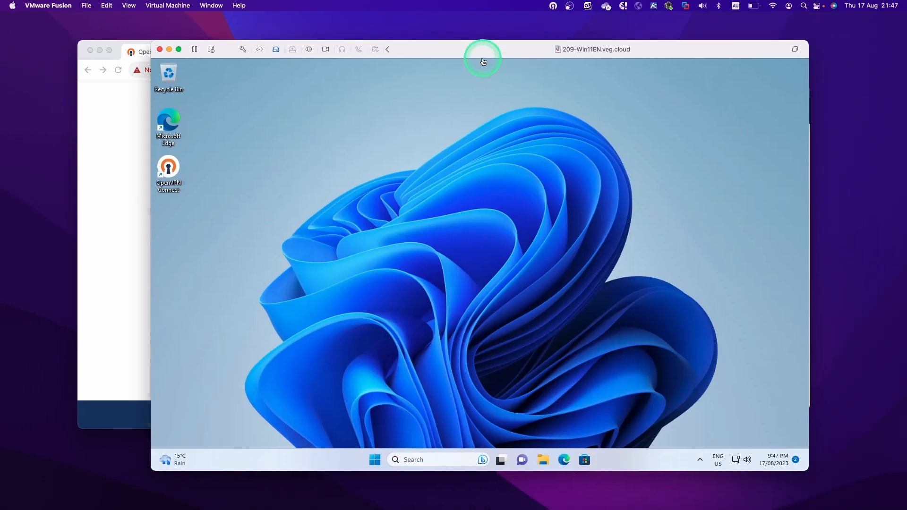
Step: Open the VM's System Properties Computer Name tab and its Change dialog
left_click(543, 459)
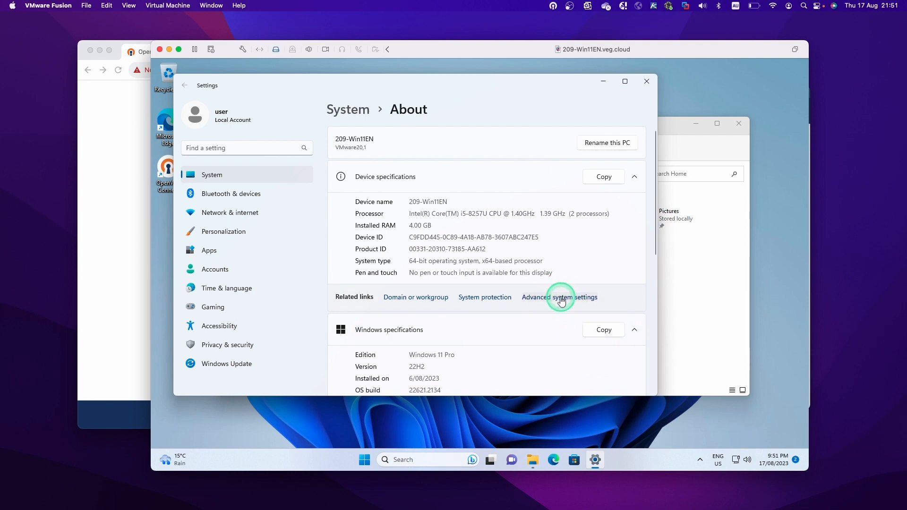
left_click(559, 297)
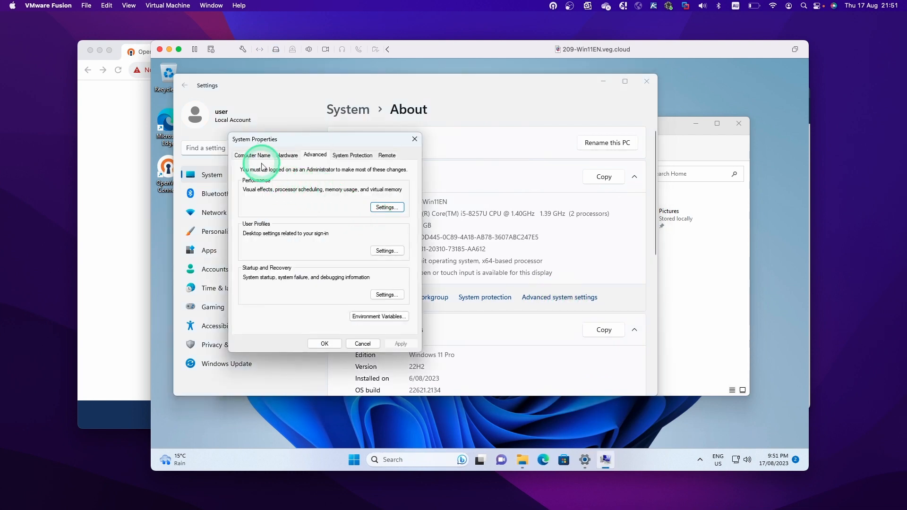
left_click(253, 155)
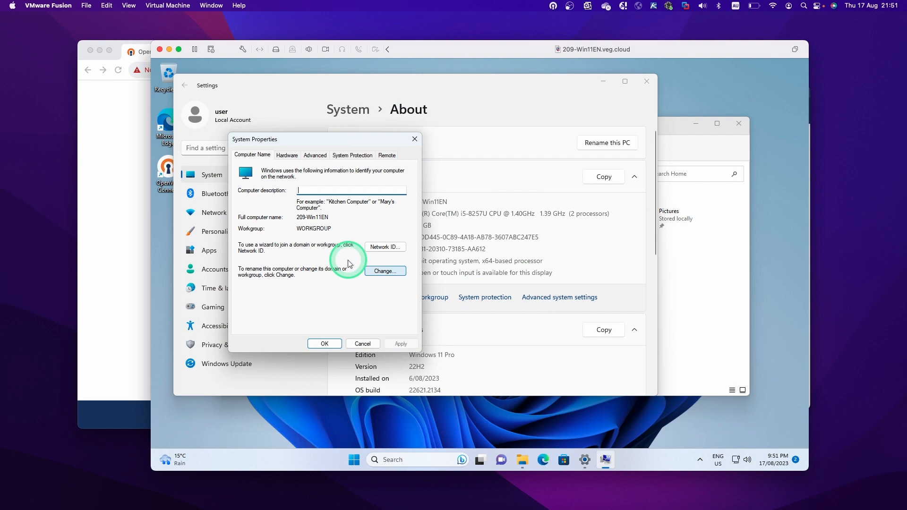
left_click(384, 271)
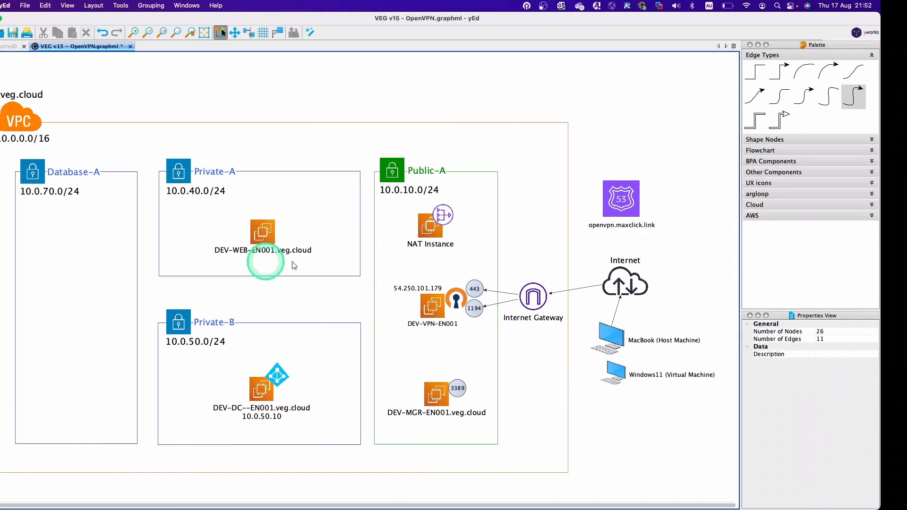
left_click(652, 374)
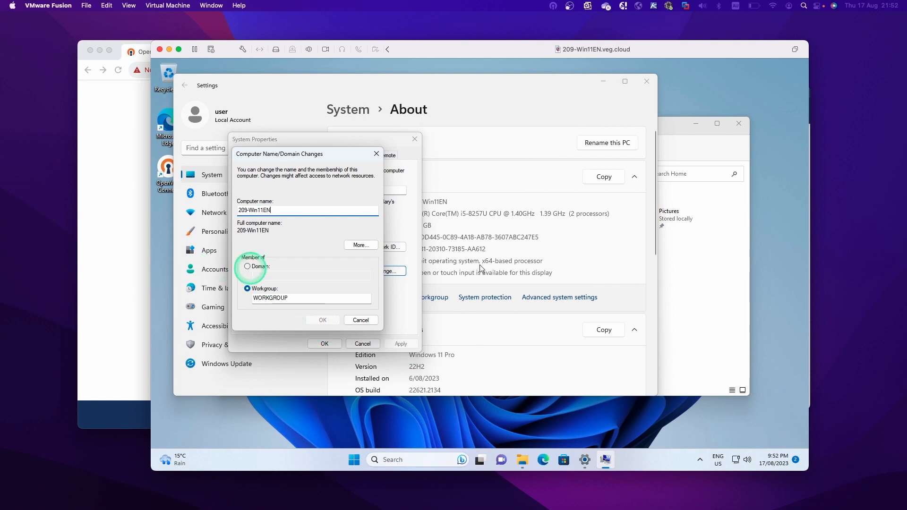
Step: Set the computer to be a member of the veg.cloud domain
left_click(248, 266)
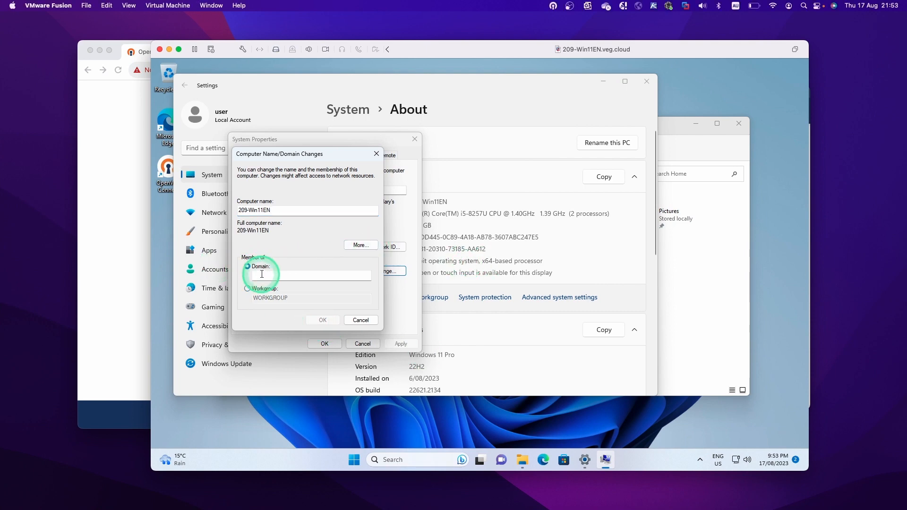
left_click(248, 266)
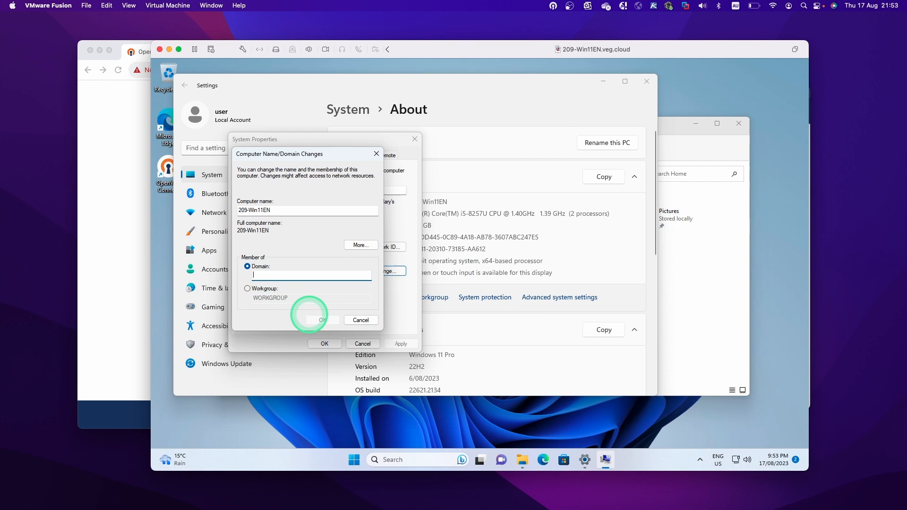
type("veg.cloud")
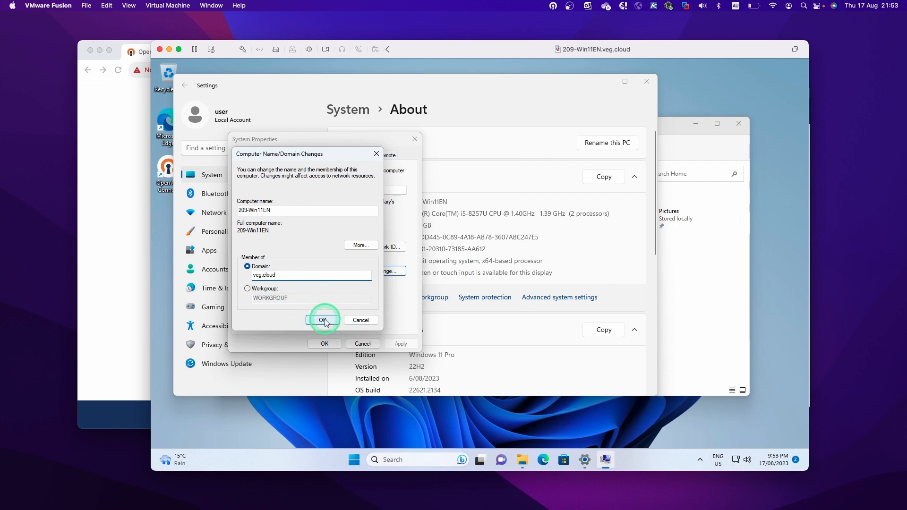
left_click(322, 320)
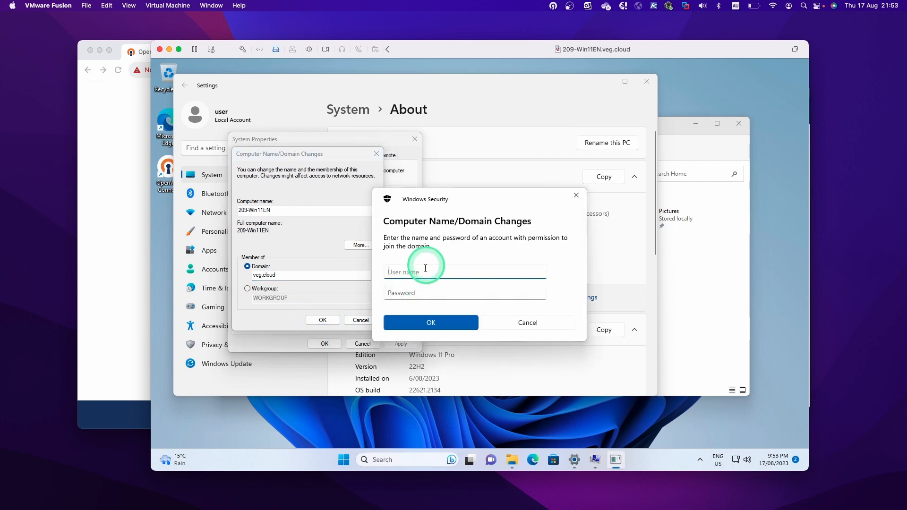
mouse_move(482, 203)
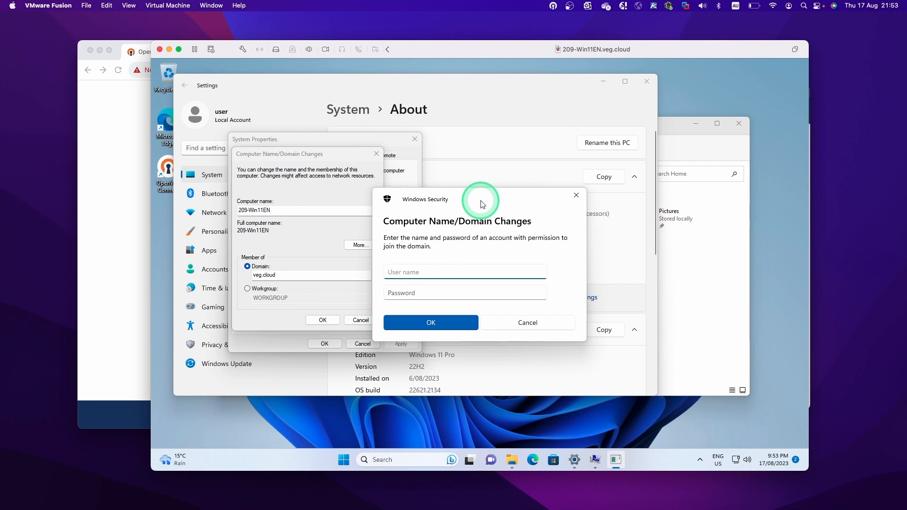
mouse_move(394, 381)
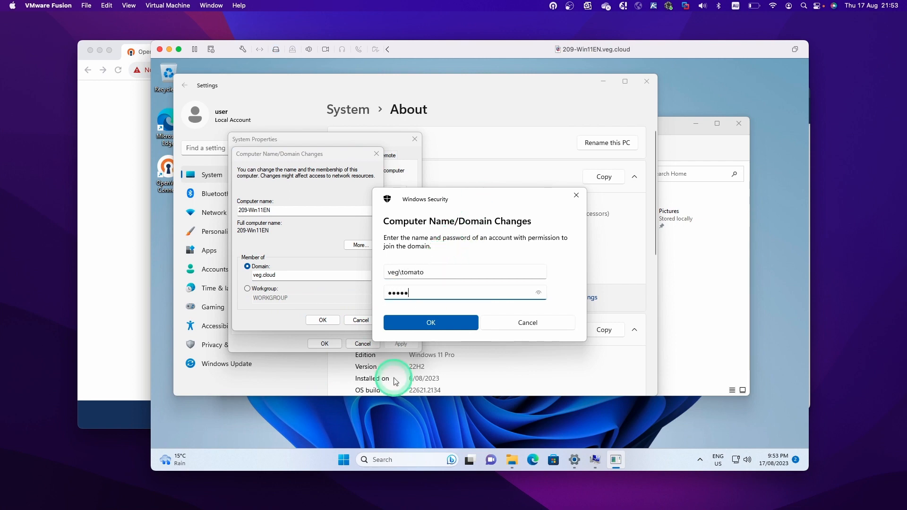
Step: Authenticate with domain admin credentials, dismiss the veg.cloud welcome, and confirm the change
left_click(430, 322)
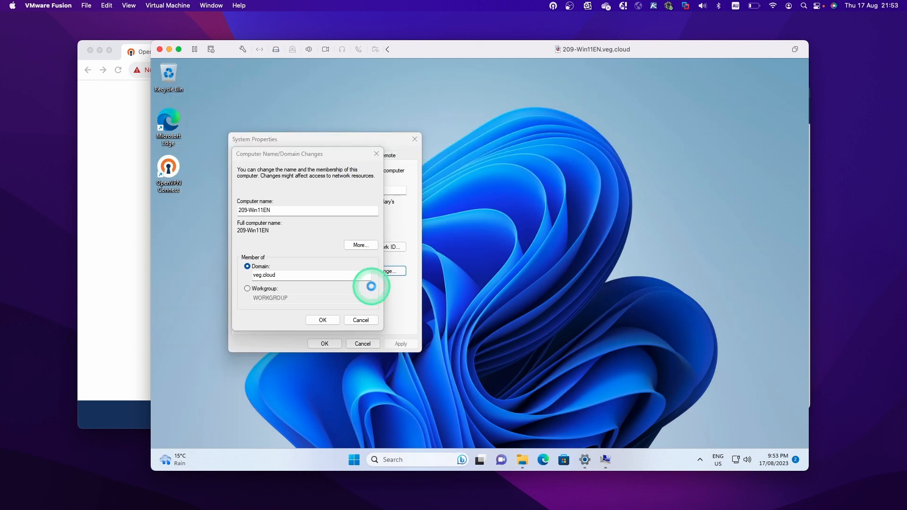
left_click(322, 320)
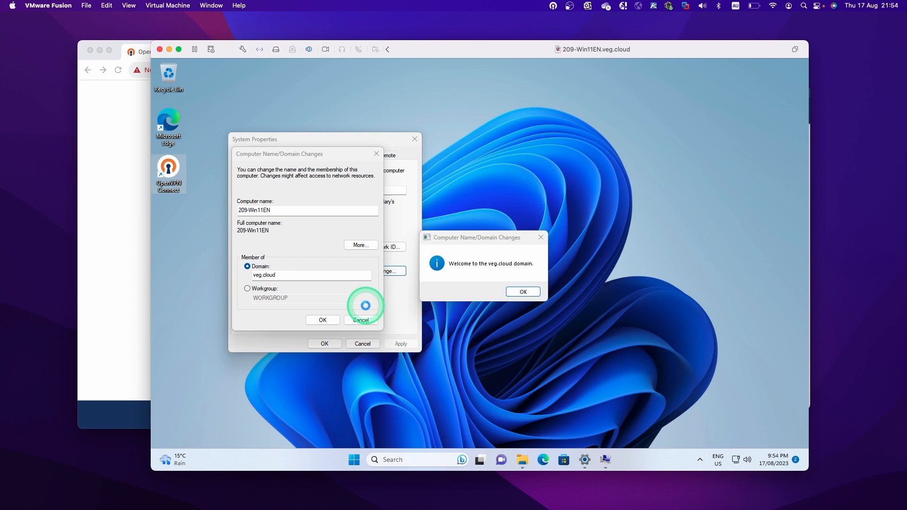
mouse_move(463, 304)
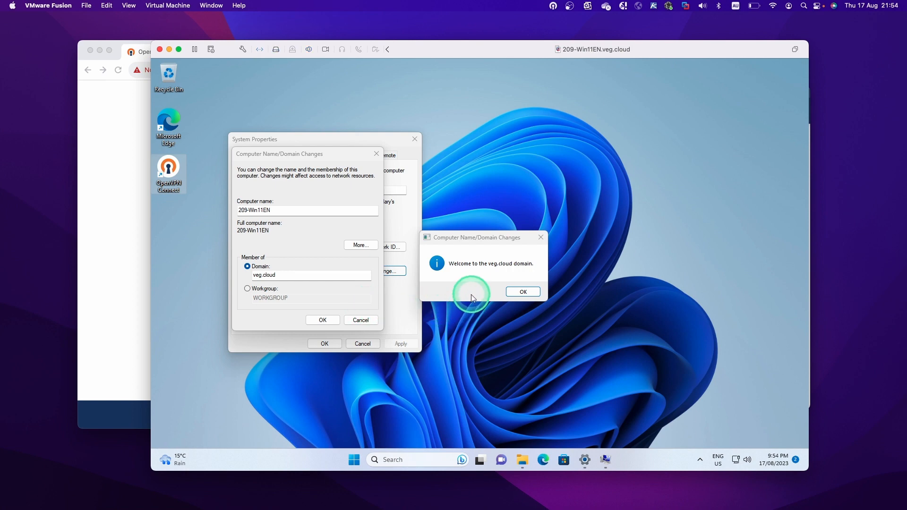
left_click(521, 291)
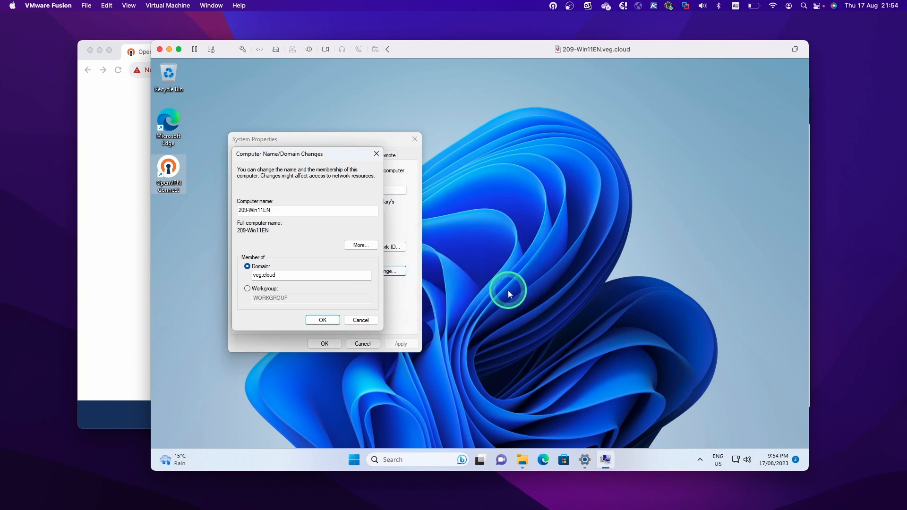
left_click(322, 320)
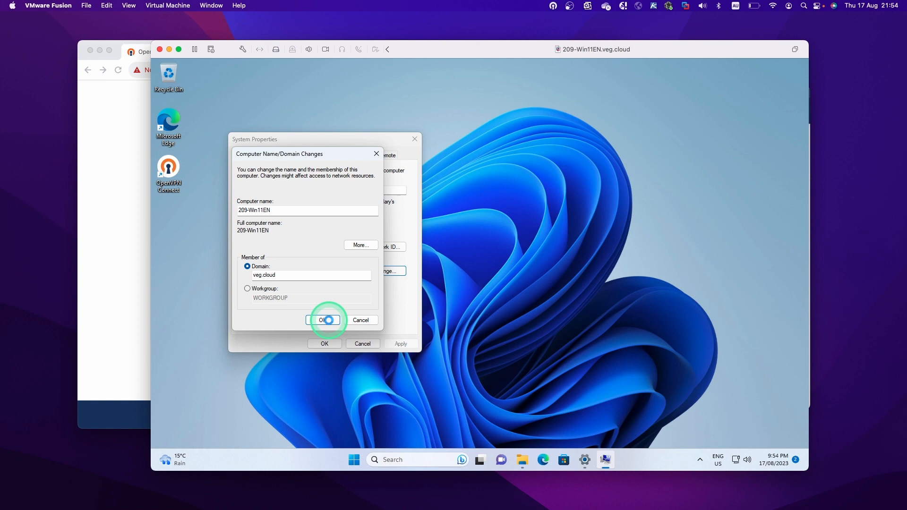
left_click(324, 320)
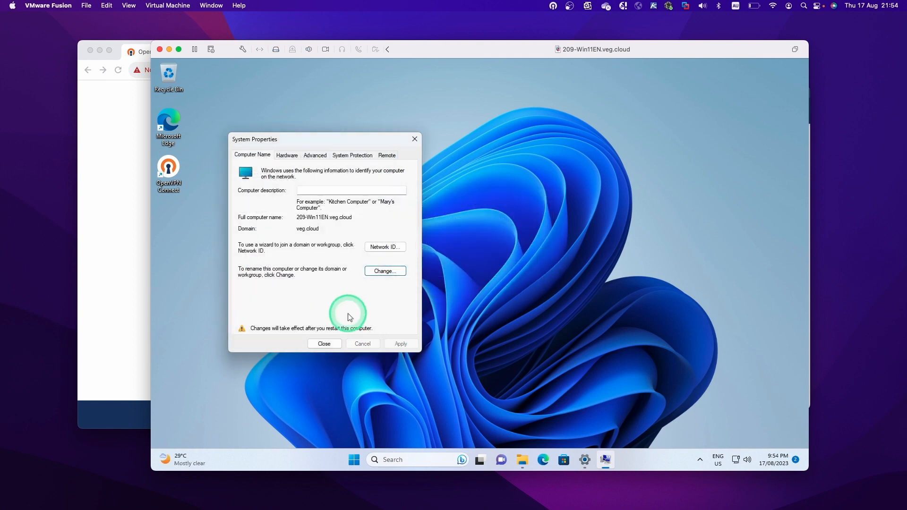
Step: Close System Properties and choose Restart Now to restart the VM
left_click(324, 343)
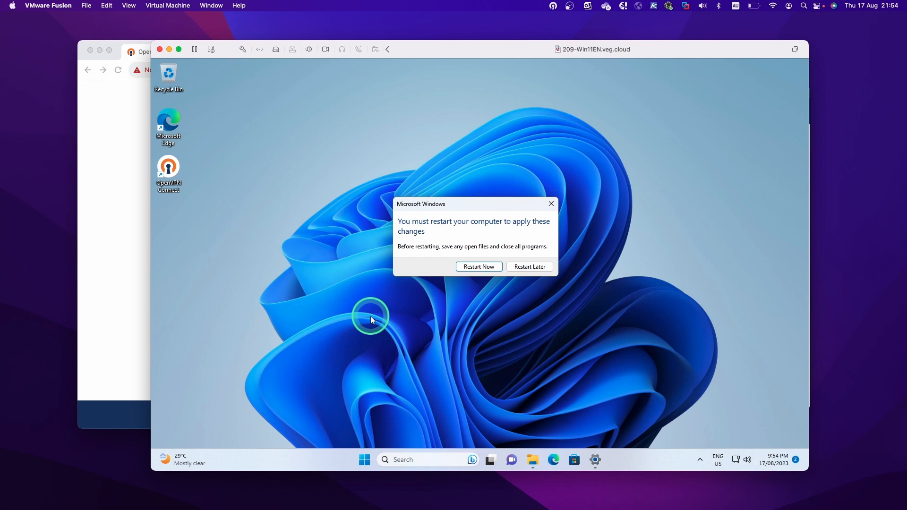
left_click(479, 266)
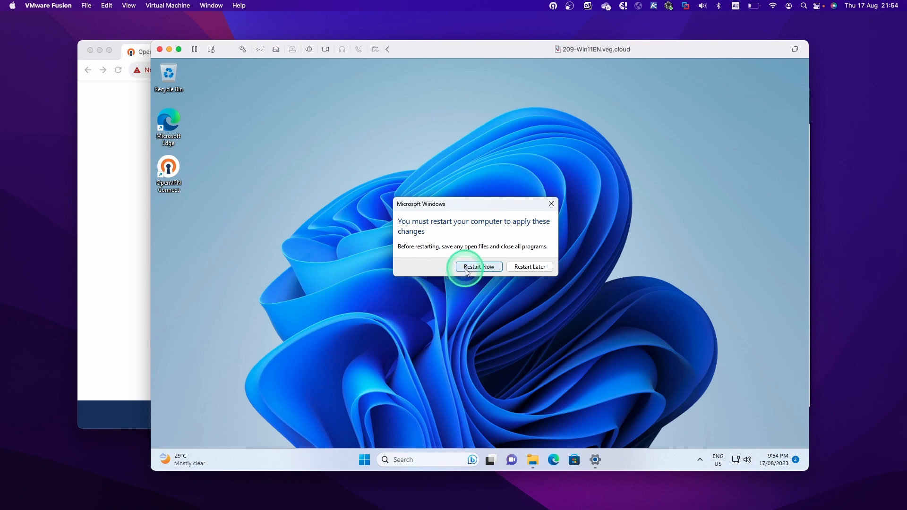
left_click(477, 266)
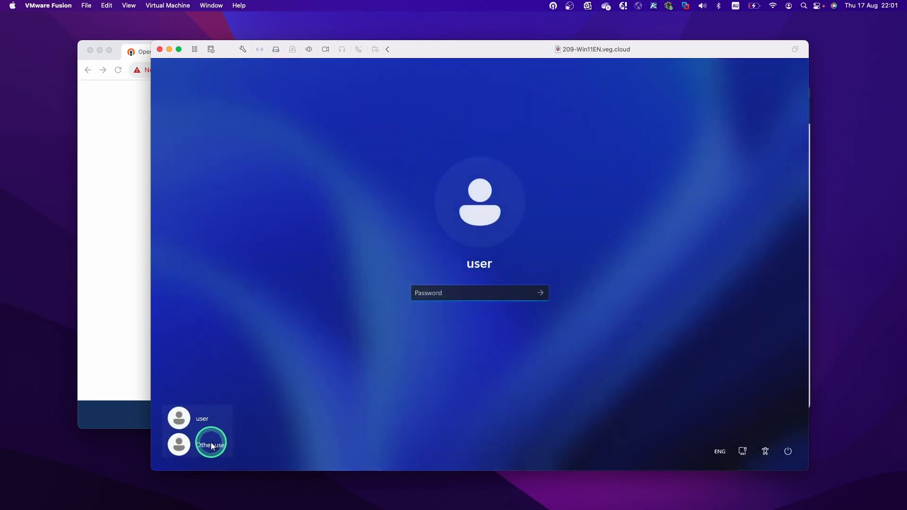
Step: Sign in to Windows as domain user tomato and reach the desktop
left_click(210, 444)
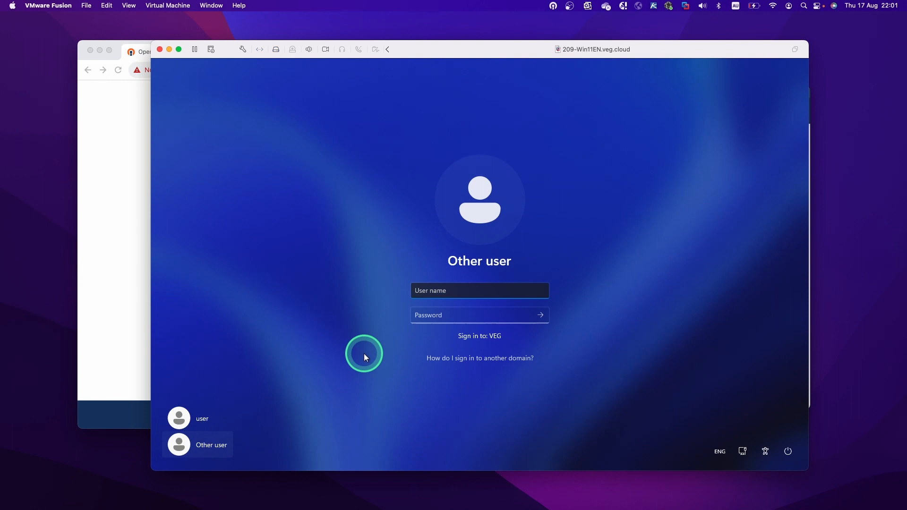
type("tomato")
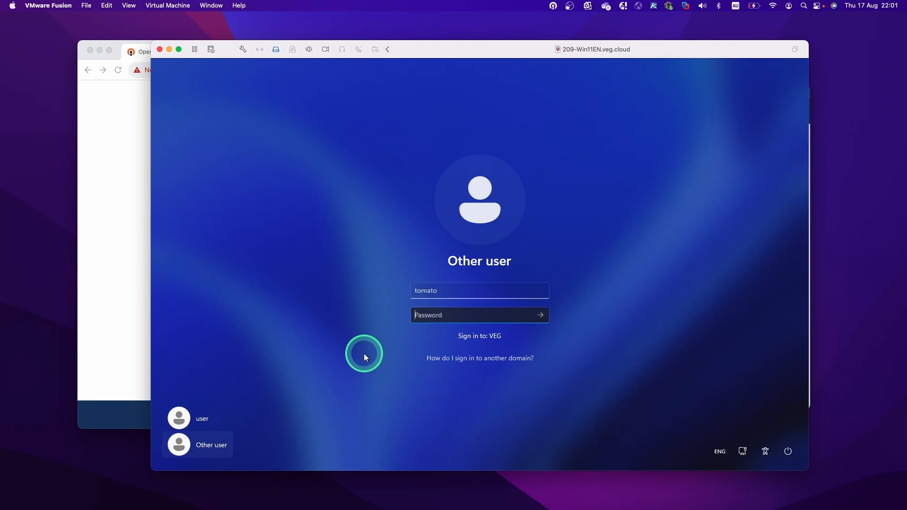
left_click(539, 314)
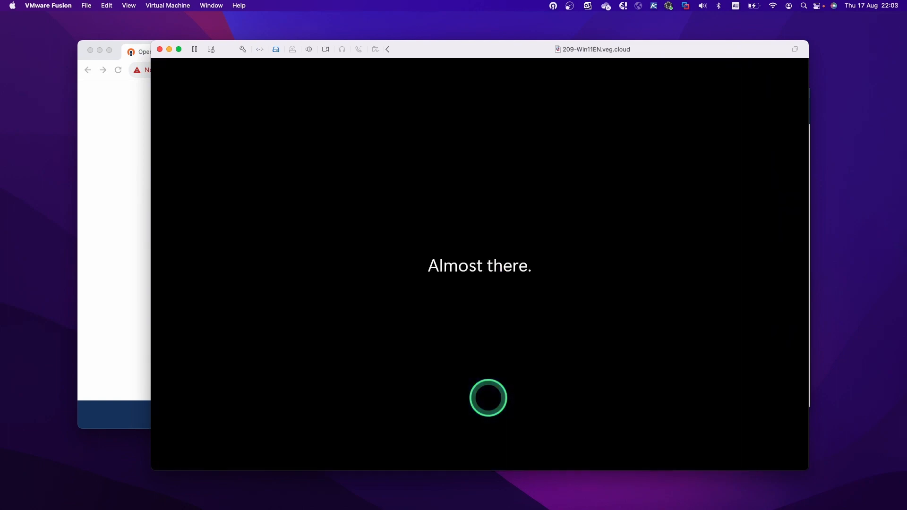
left_click(374, 459)
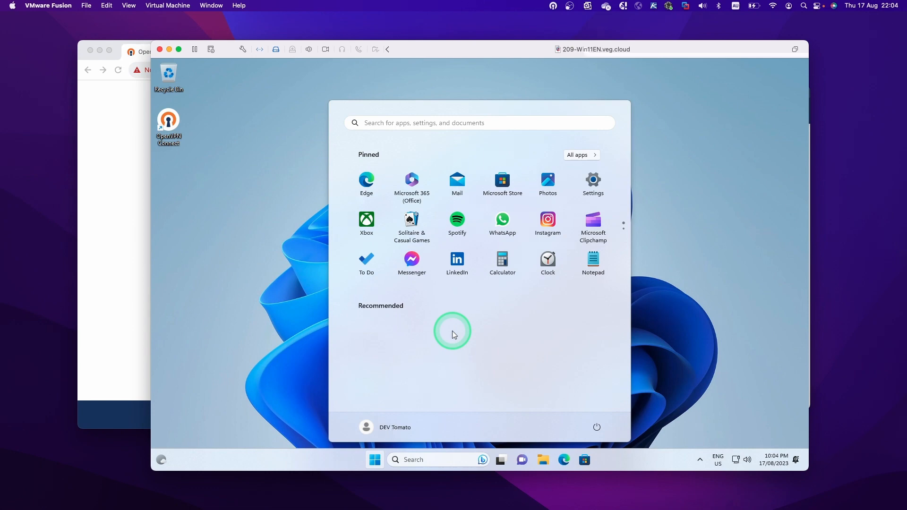
mouse_move(662, 62)
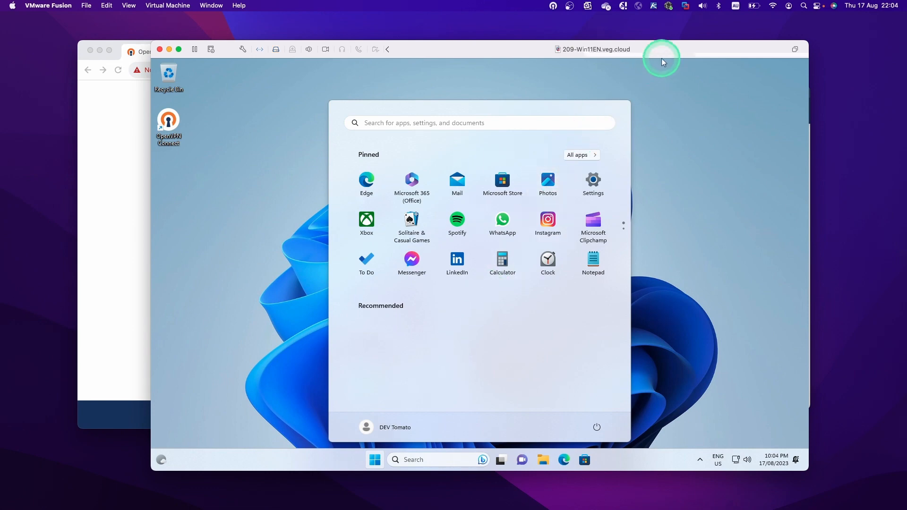
left_click(479, 123)
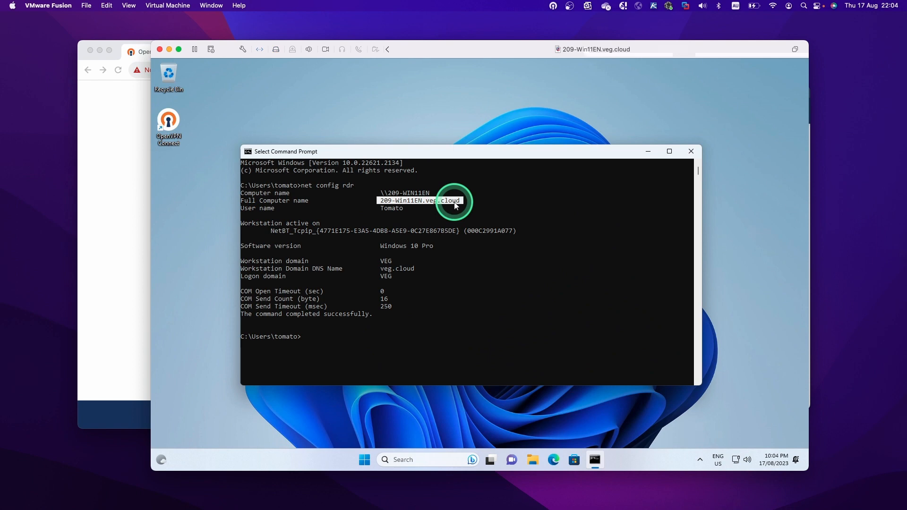
mouse_move(403, 217)
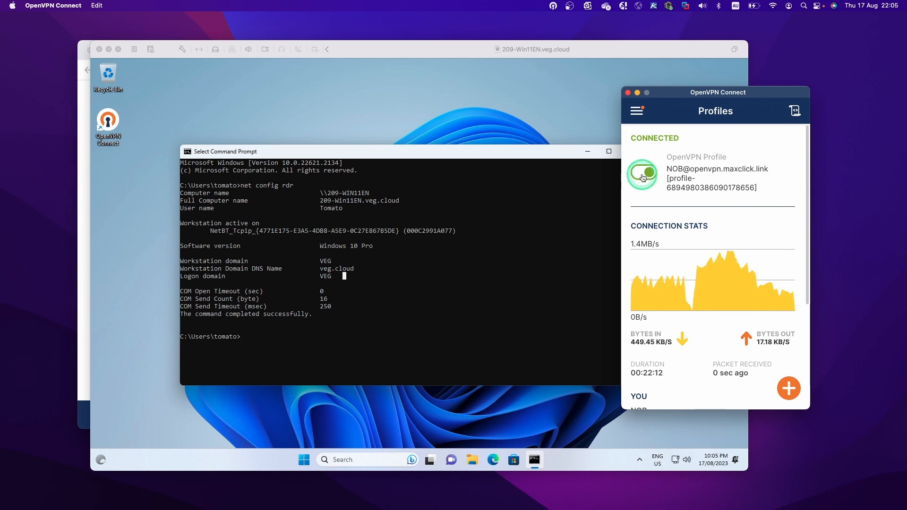
Step: Disconnect the Mac's VPN profile and link the Windows 11 machine to the Internet in yEd
left_click(641, 174)
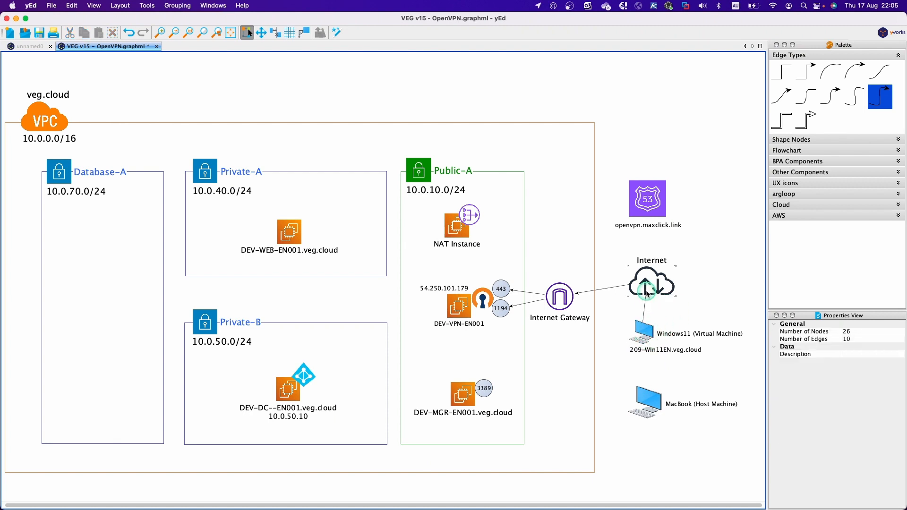
left_click(646, 399)
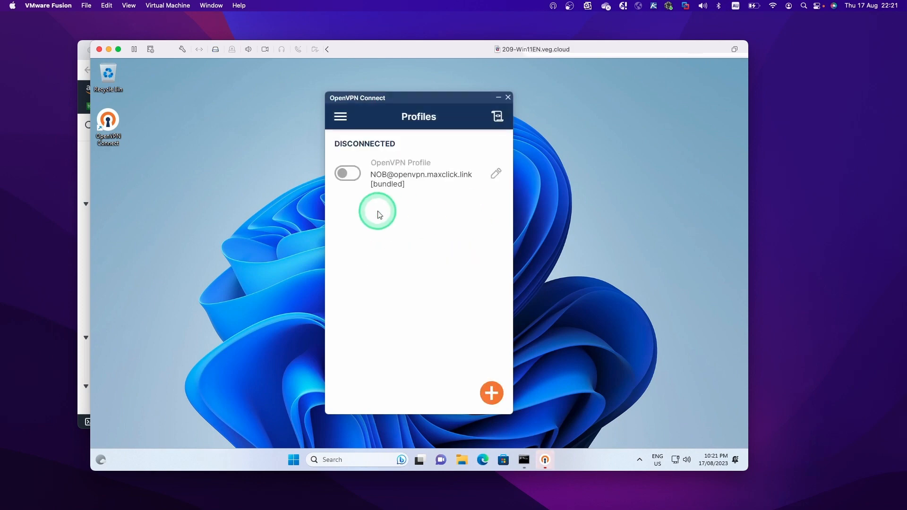
Step: Toggle the VM's OpenVPN profile on, submit the authenticator code, and review connection stats
left_click(348, 173)
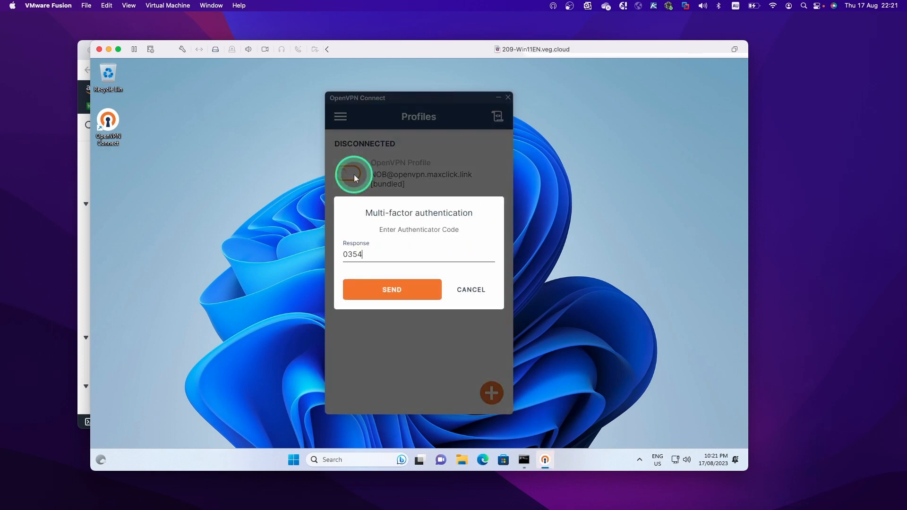
left_click(392, 289)
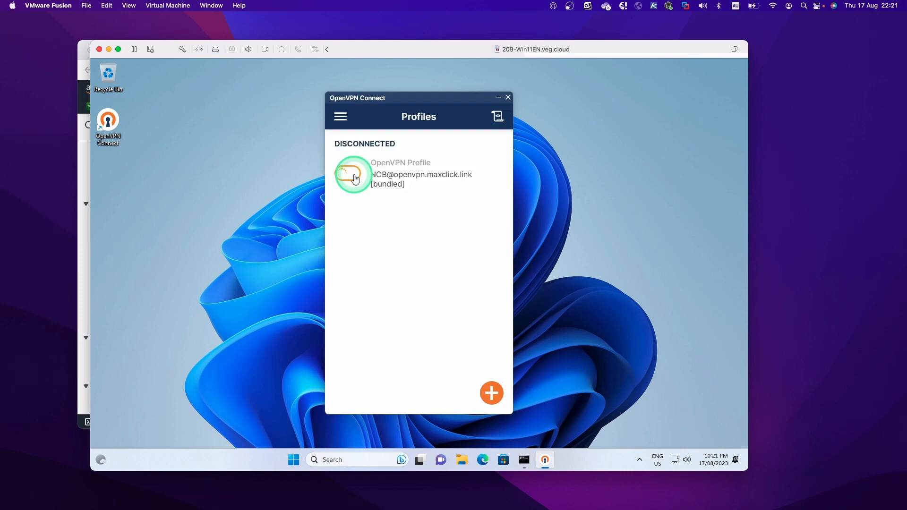
left_click(352, 174)
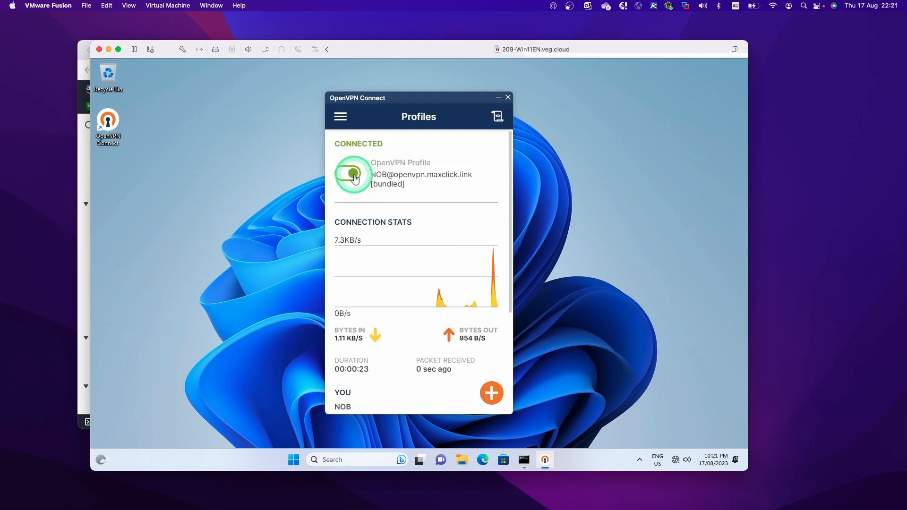
scroll("down", 3)
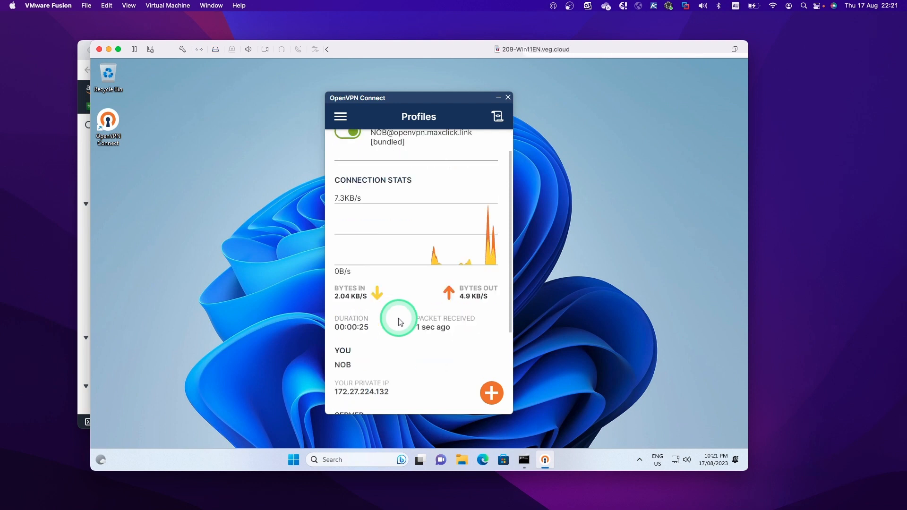
scroll("down", 3)
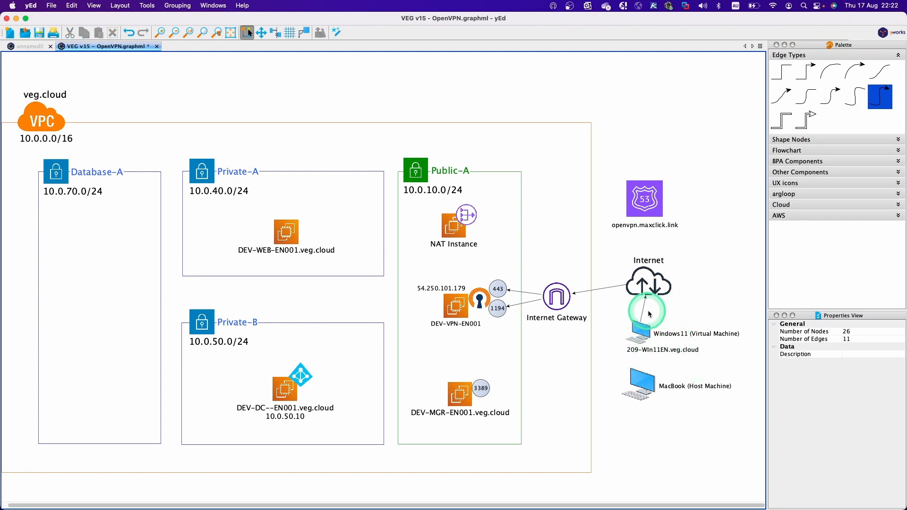
mouse_move(641, 332)
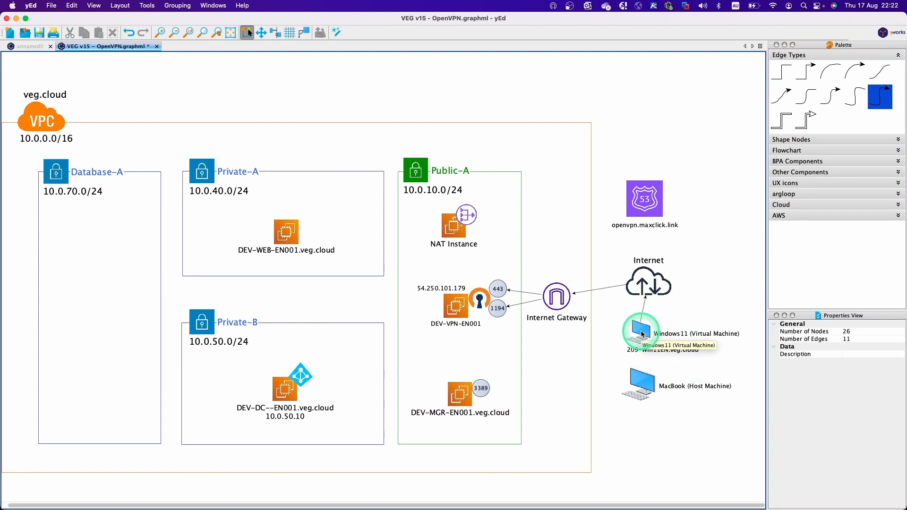
Step: Select the MGR instance's 3389 port badge and bring up its removal actions
left_click(286, 239)
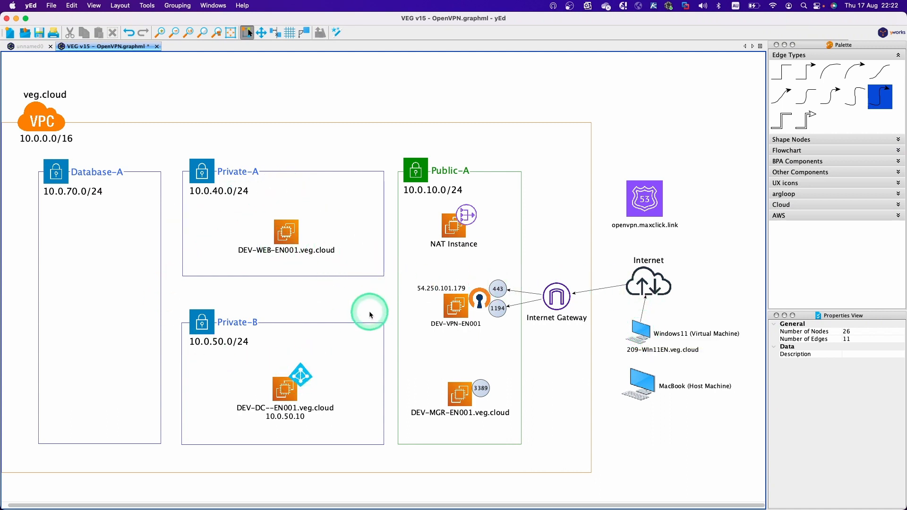
mouse_move(480, 368)
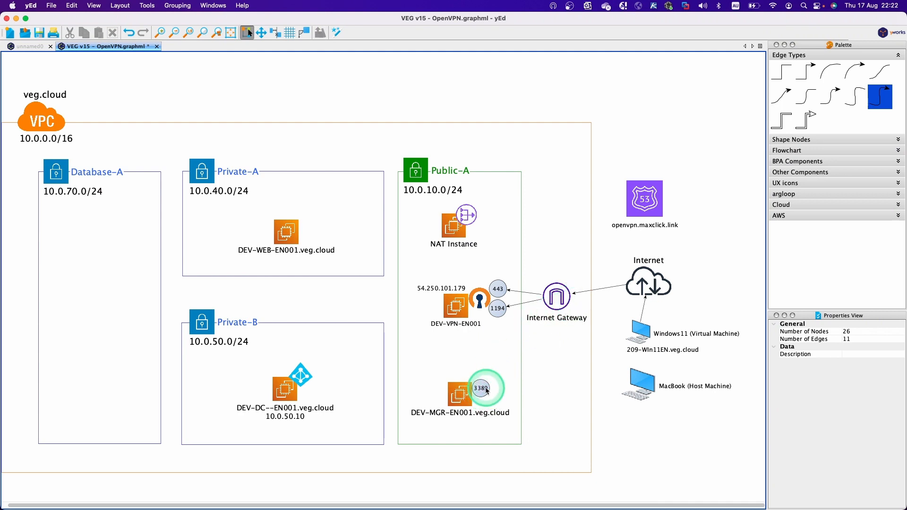
left_click(481, 387)
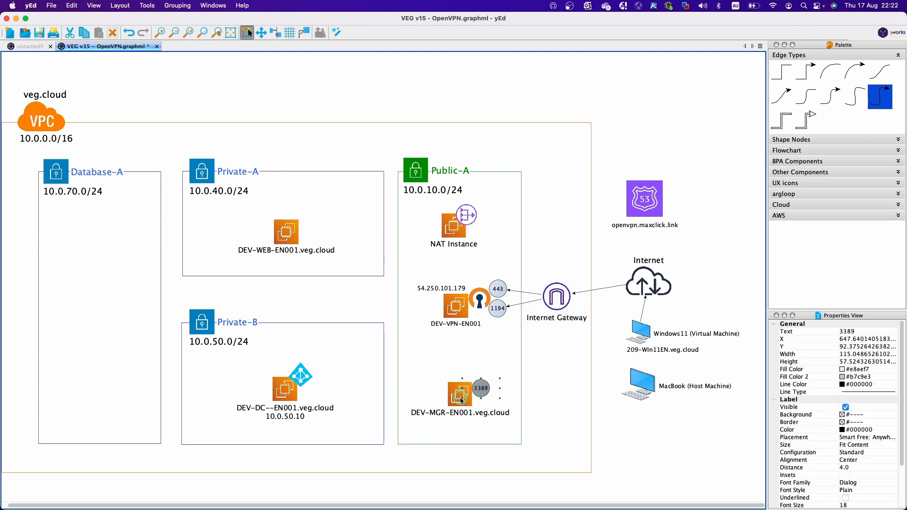
right_click(459, 397)
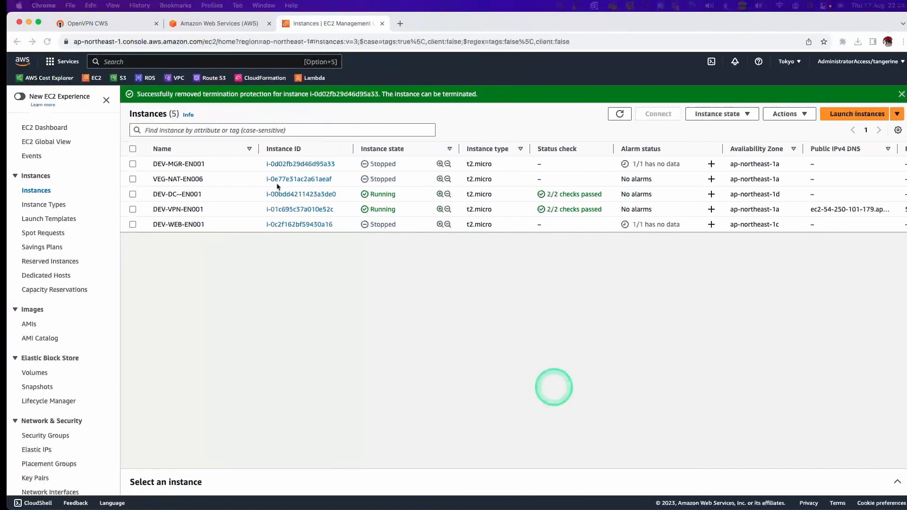
Step: Select the stopped DEV-MGR-EN001 instance in EC2 and confirm its termination
left_click(126, 164)
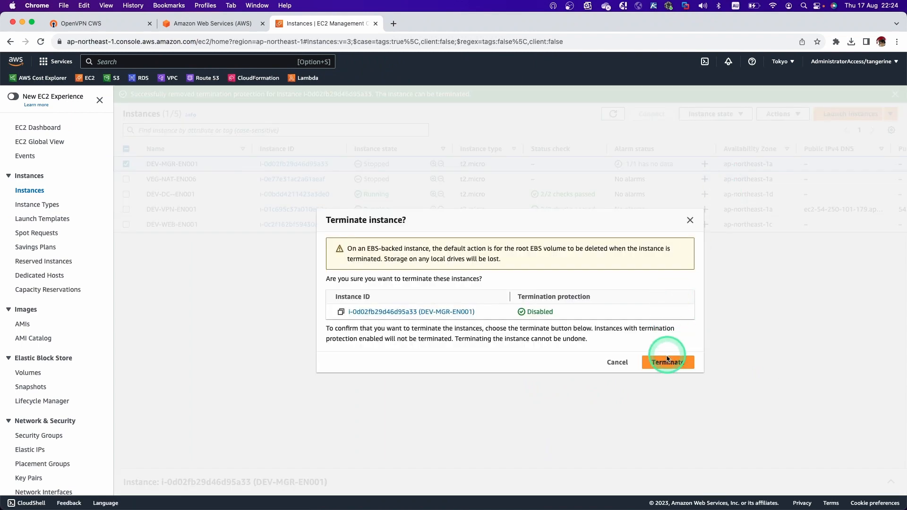
left_click(667, 362)
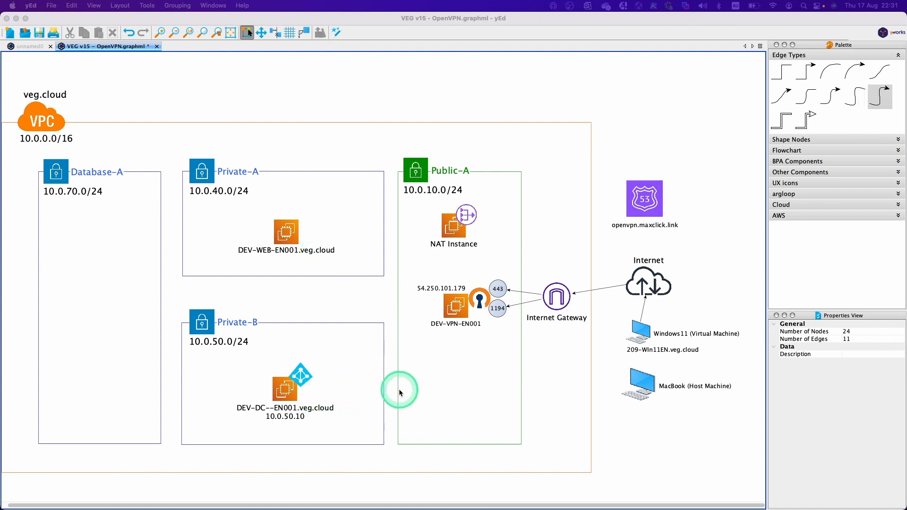
mouse_move(647, 360)
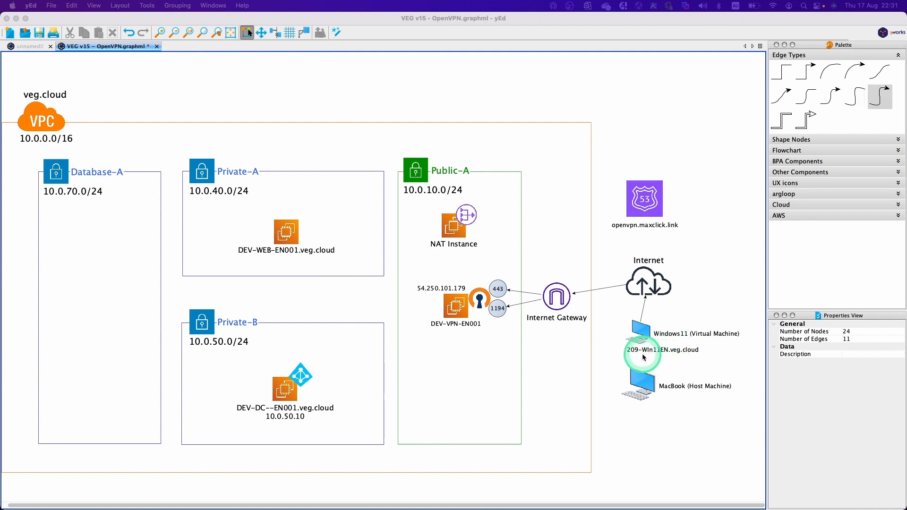
left_click(554, 298)
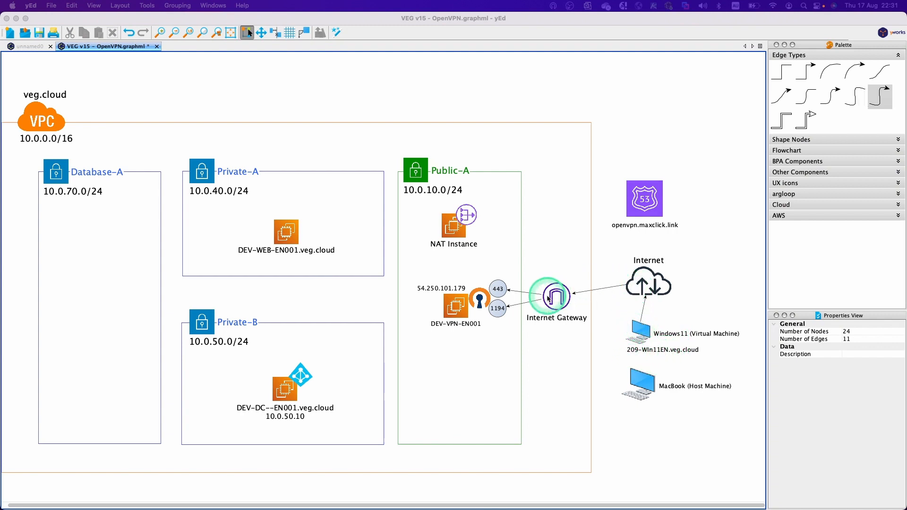